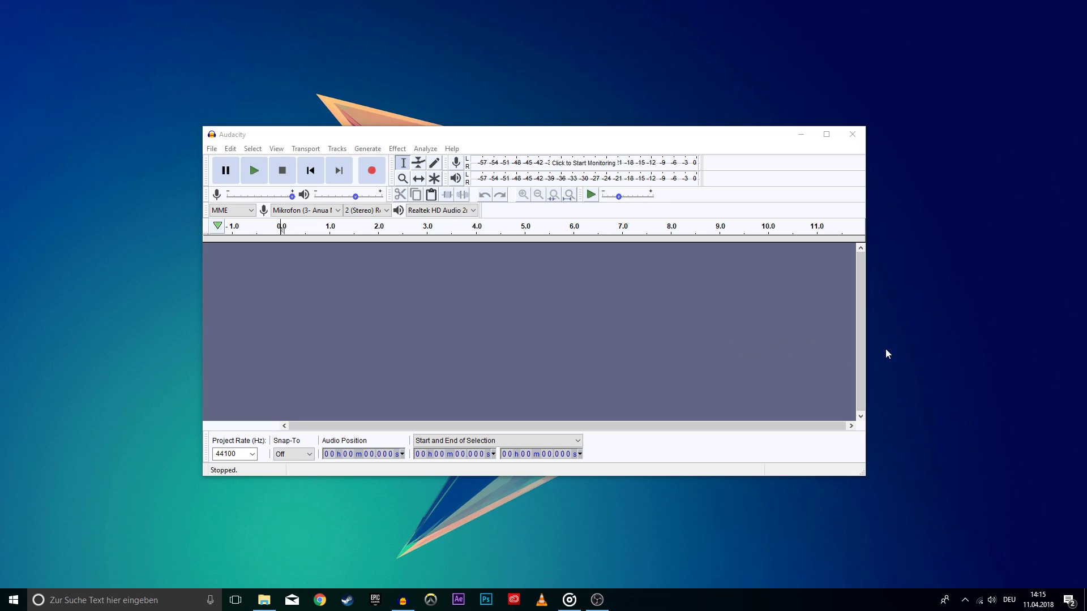
pyautogui.moveTo(619, 146)
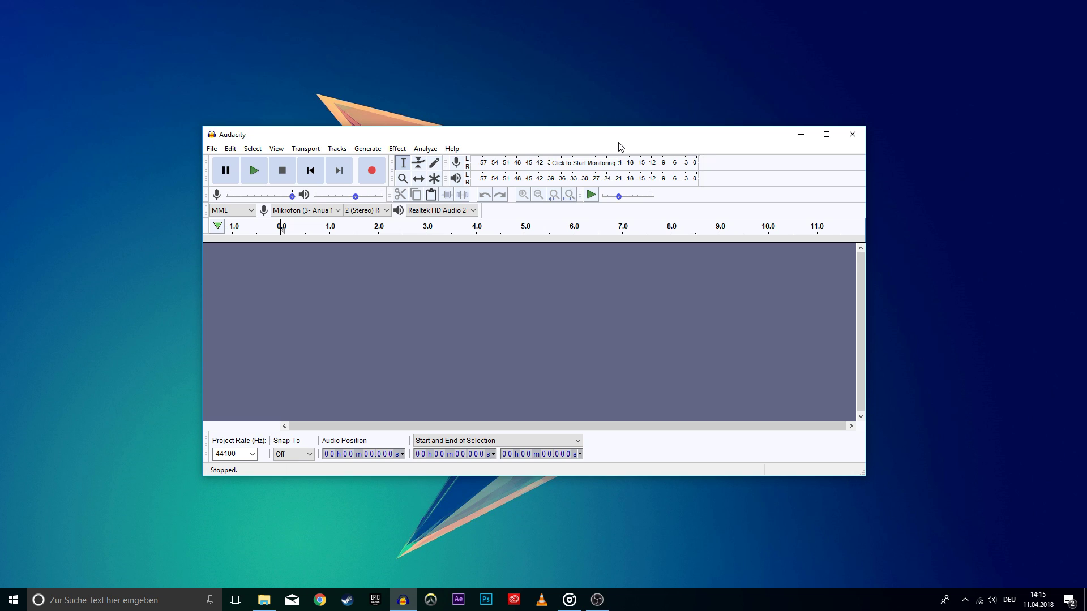
pyautogui.moveTo(1031, 592)
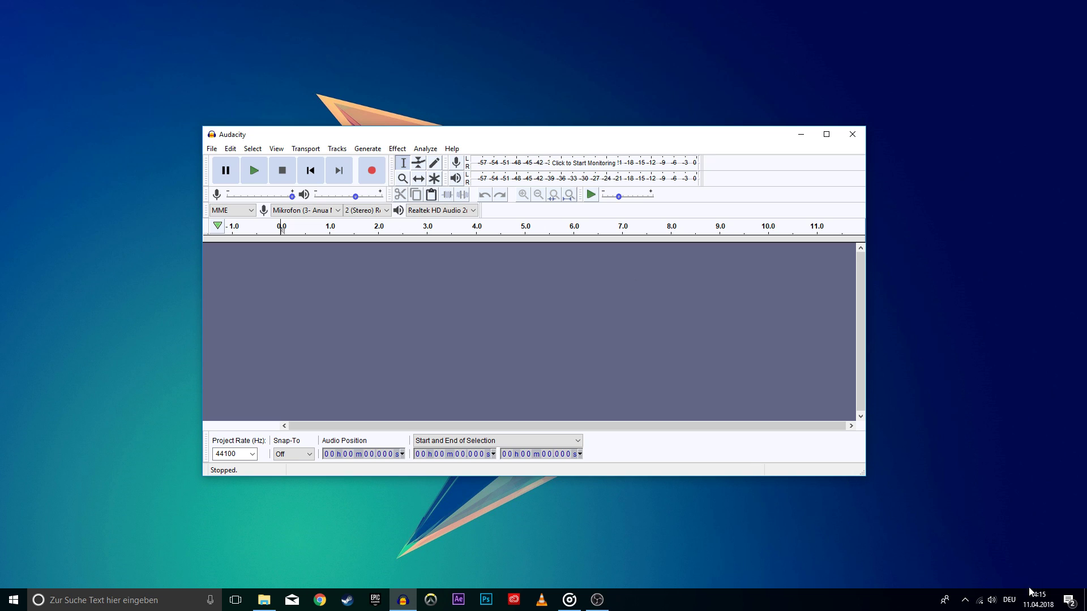
# From the speaker tray icon, open Recording Devices and open Stereomix's properties.
pyautogui.rightClick(992, 600)
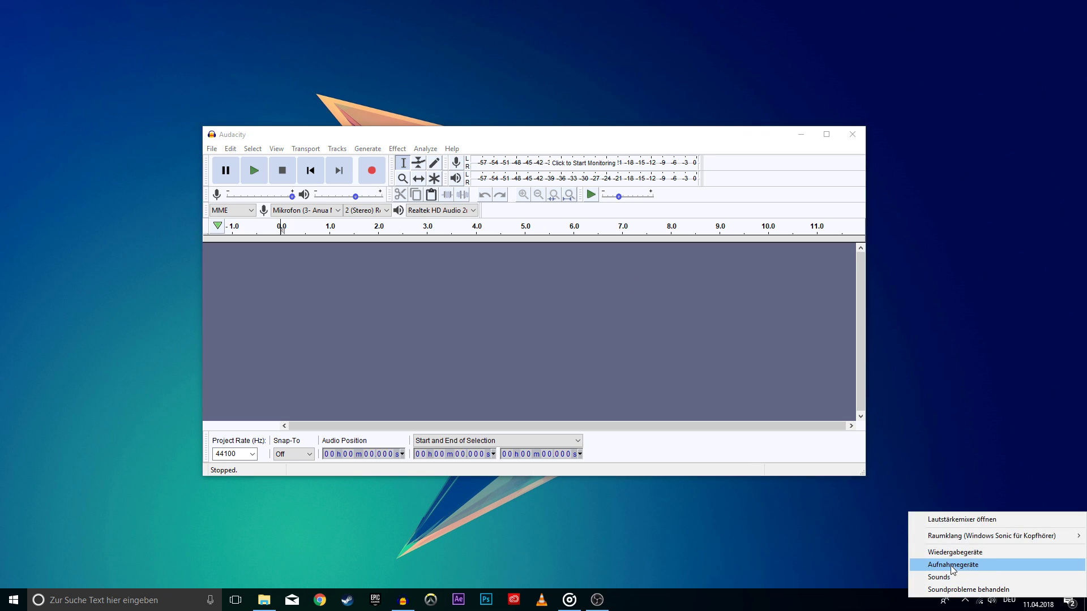
pyautogui.click(954, 564)
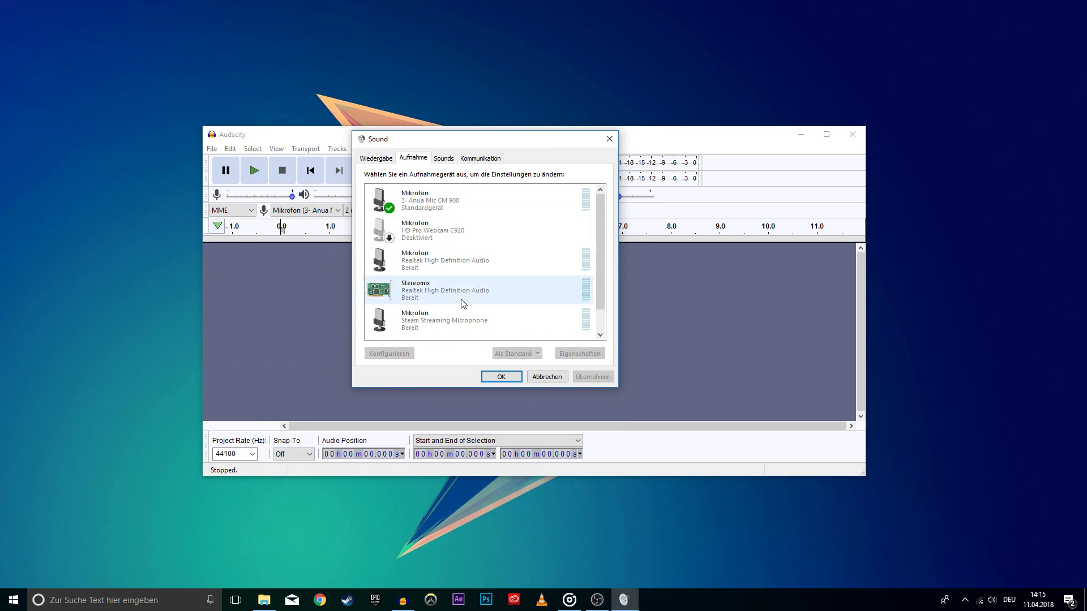
pyautogui.scroll(-3)
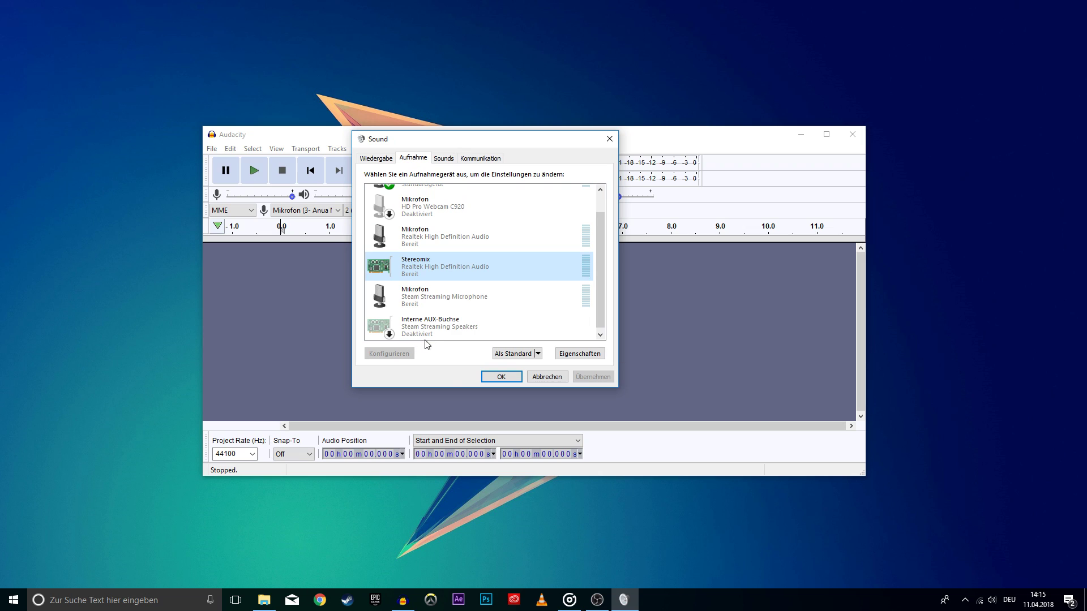
pyautogui.rightClick(429, 326)
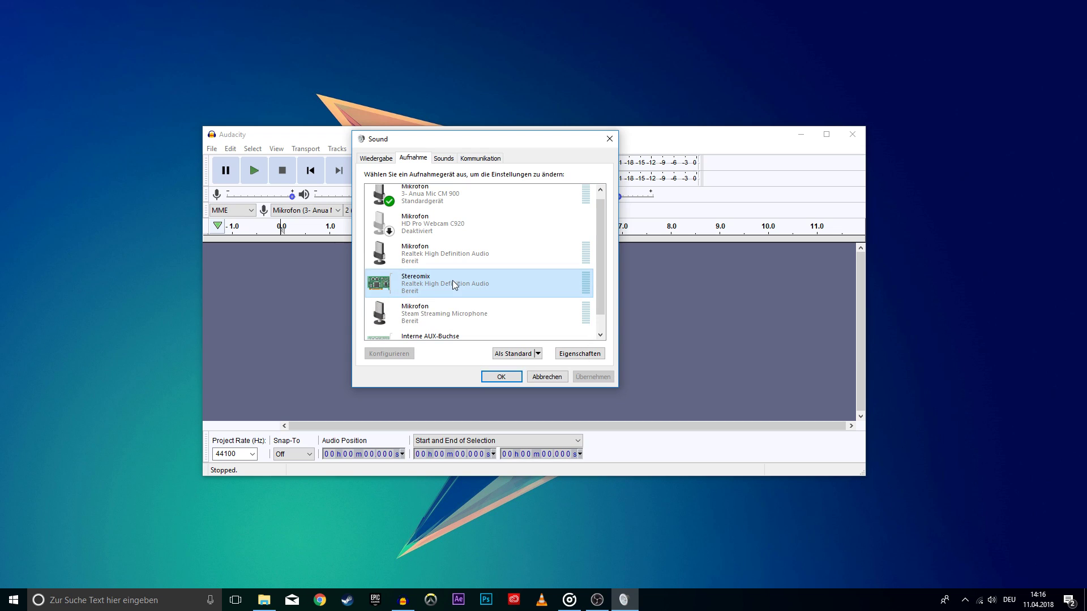
pyautogui.click(579, 354)
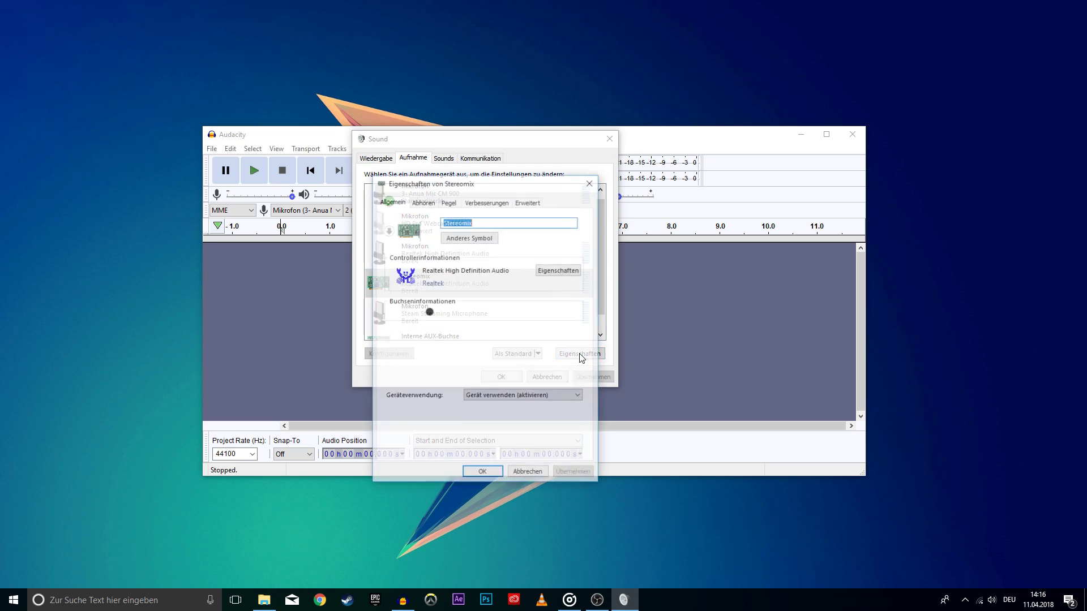
# View Stereomix's Abhören settings, then close its properties and the Sound dialog with OK.
pyautogui.click(433, 173)
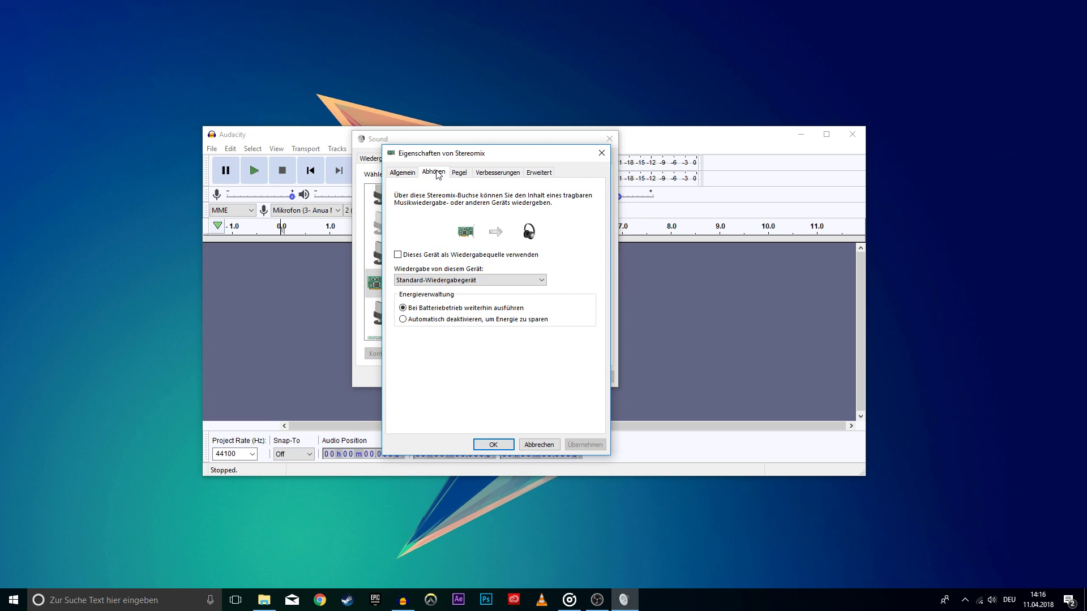
pyautogui.click(397, 254)
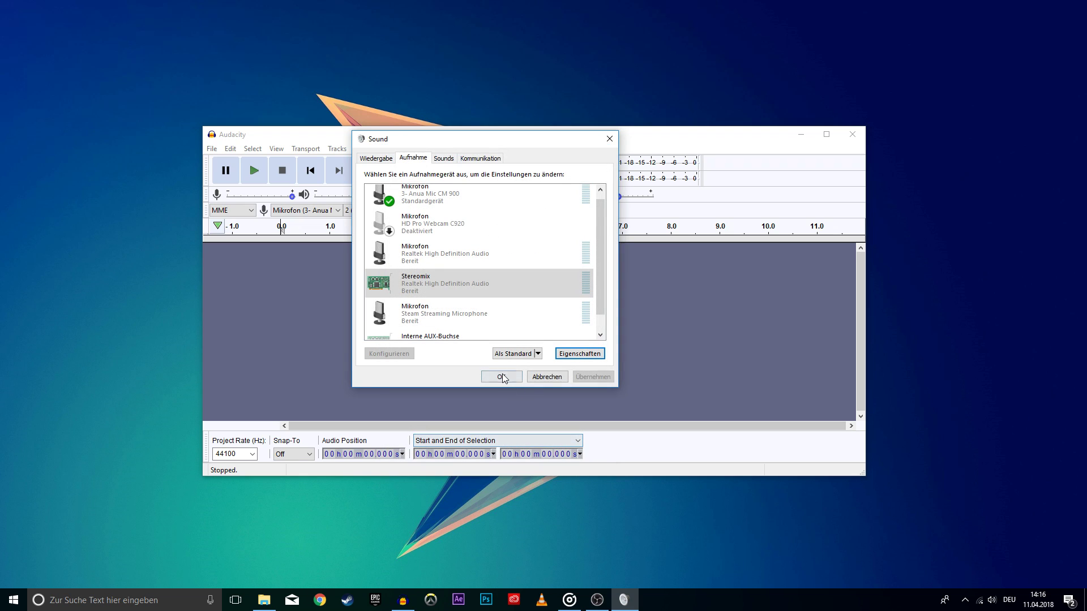
pyautogui.click(500, 376)
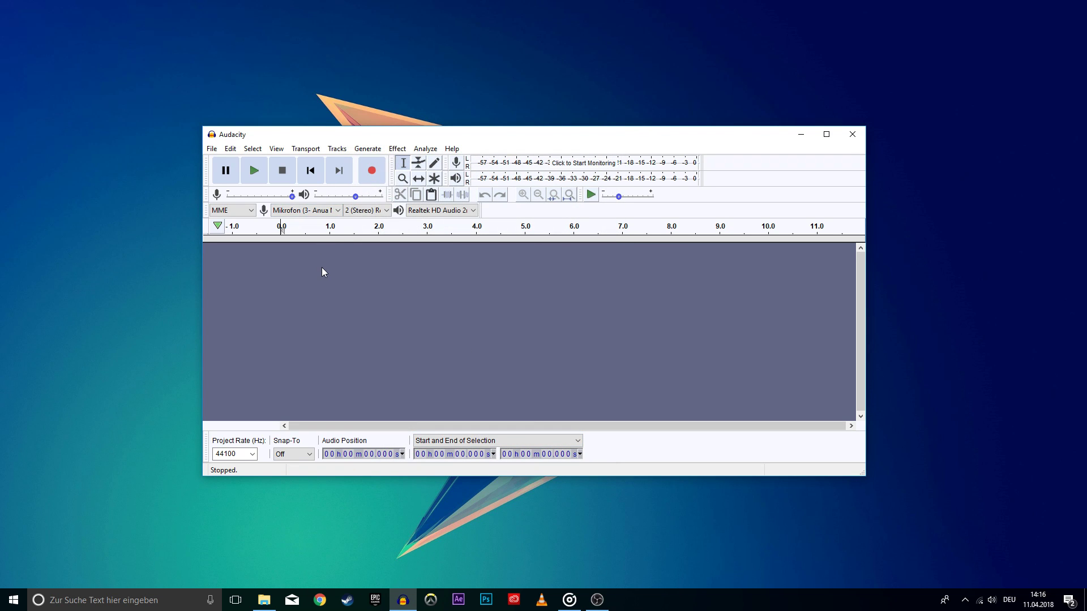
pyautogui.click(229, 148)
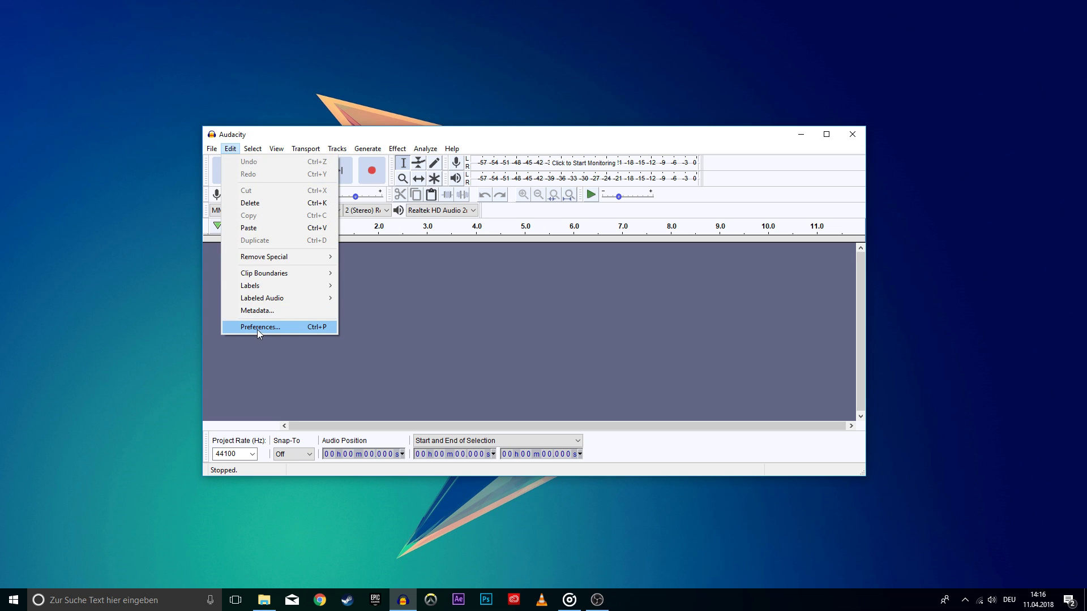
# Set Audacity's recording device to Stereomix (Realtek High Definition Audio) and confirm with OK.
pyautogui.click(259, 326)
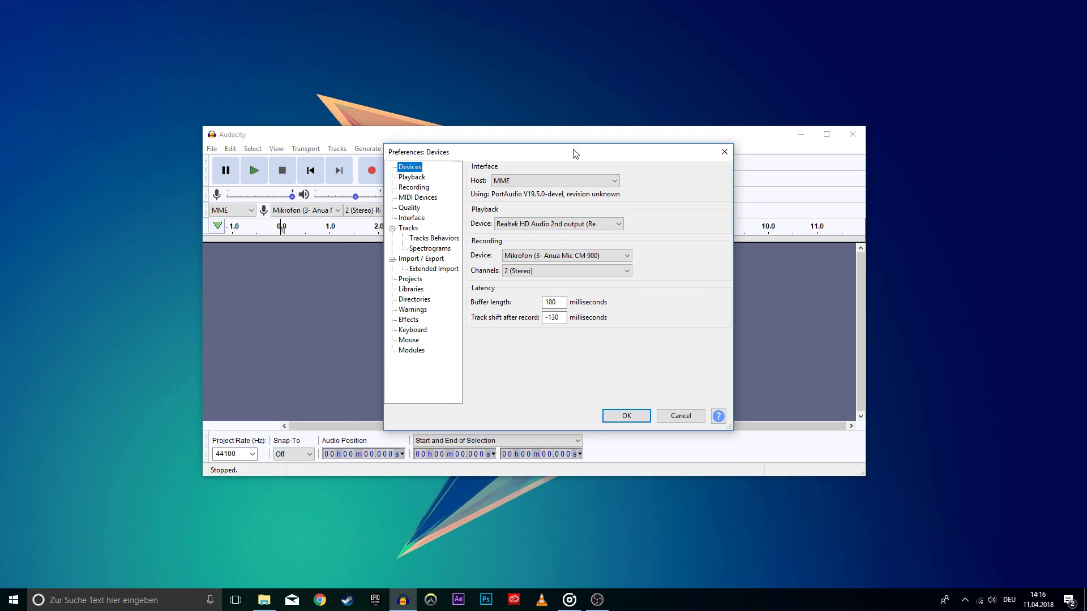
pyautogui.moveTo(424, 170)
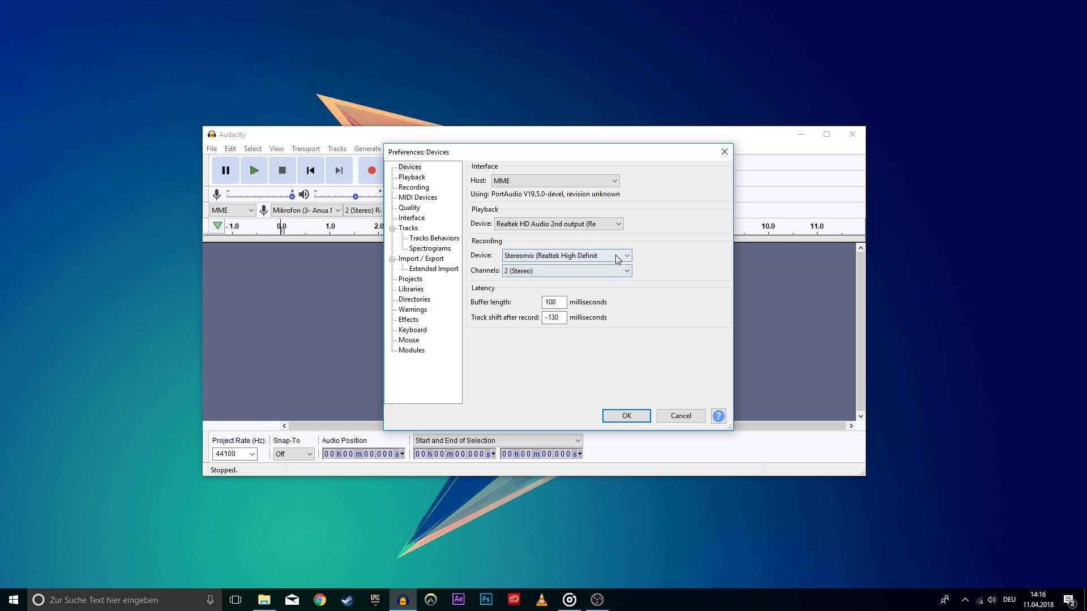
pyautogui.click(565, 255)
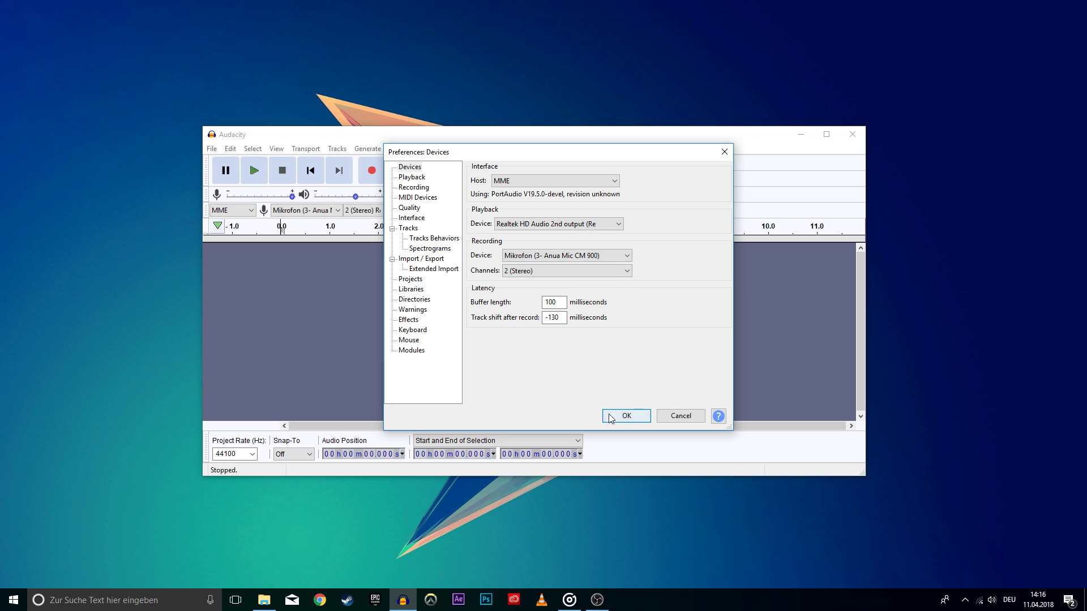
pyautogui.click(624, 416)
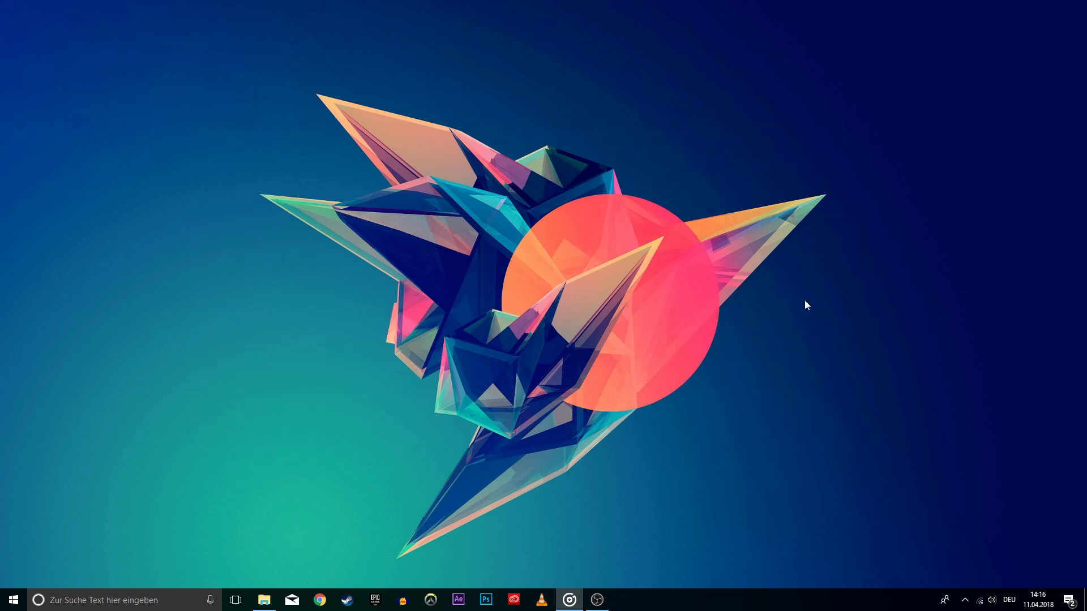
pyautogui.moveTo(801, 371)
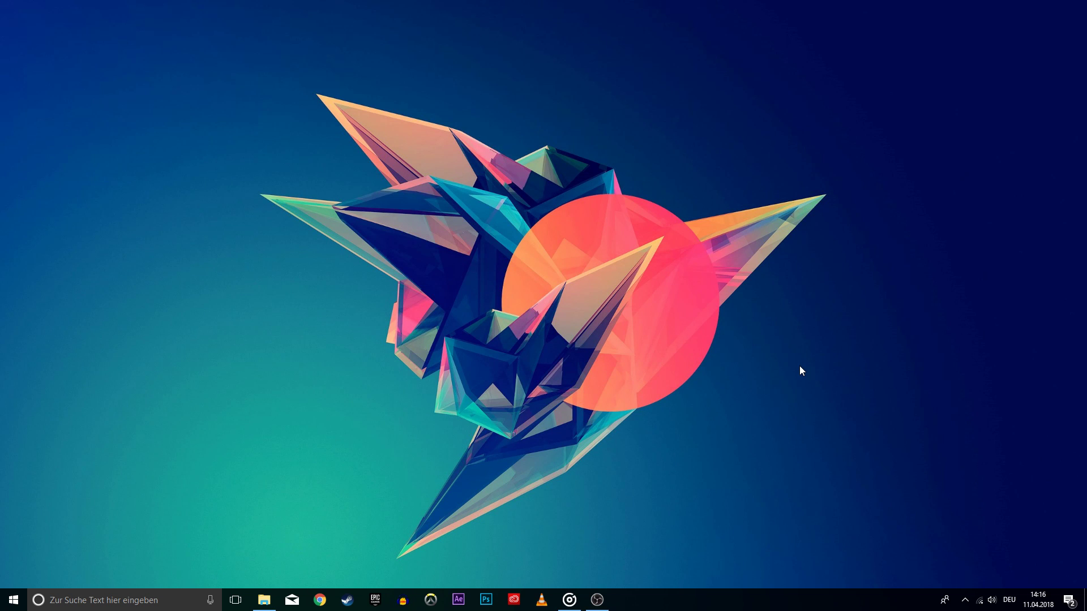